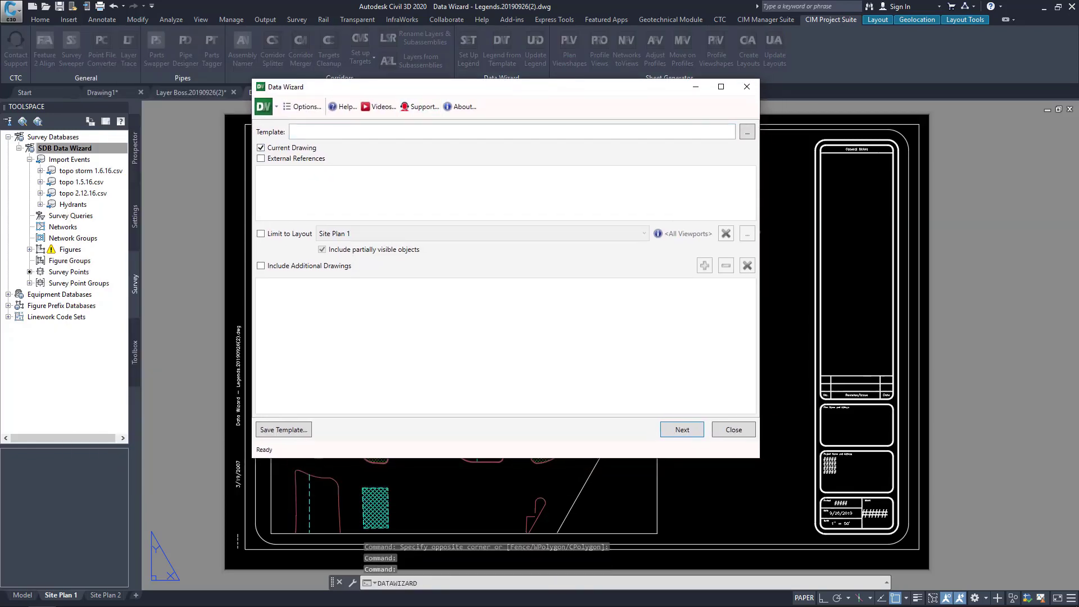
Advance the Data Wizard past Current Drawing to the object type list
{"action": "left_click", "coordinate": [681, 429]}
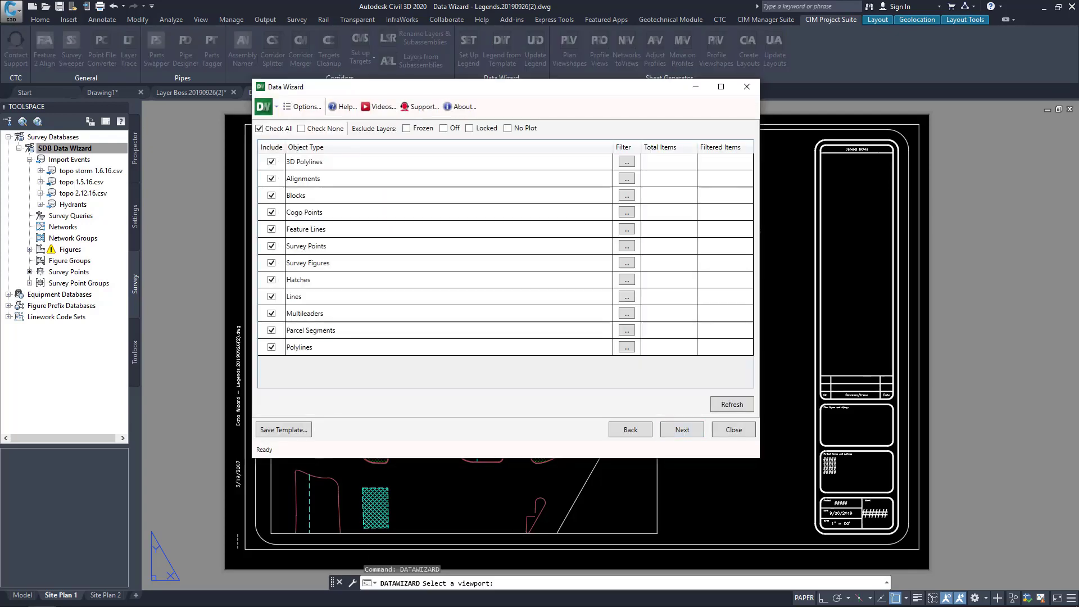
Include only Survey Points, Survey Figures and Hatches, exclude frozen layers, and reach the Survey Points filter
{"action": "left_click", "coordinate": [324, 128]}
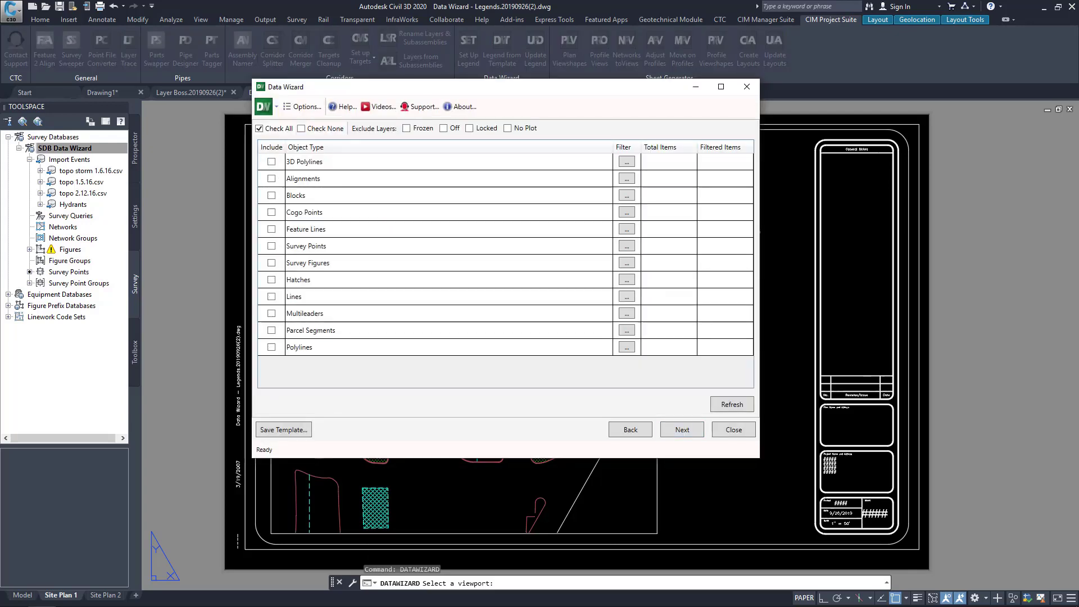
{"action": "left_click", "coordinate": [271, 280]}
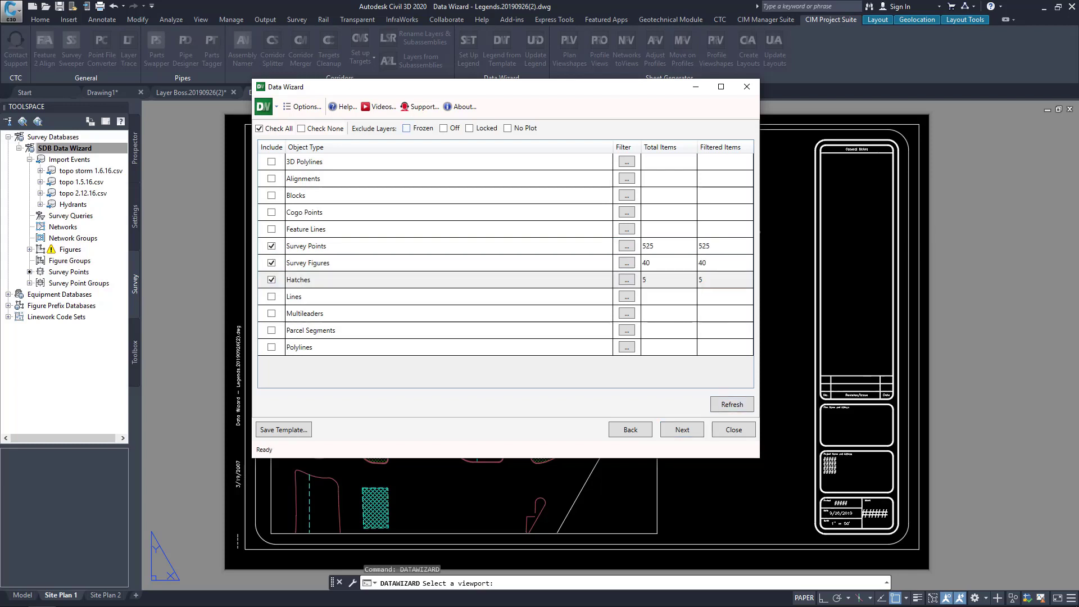
{"action": "left_click", "coordinate": [407, 128]}
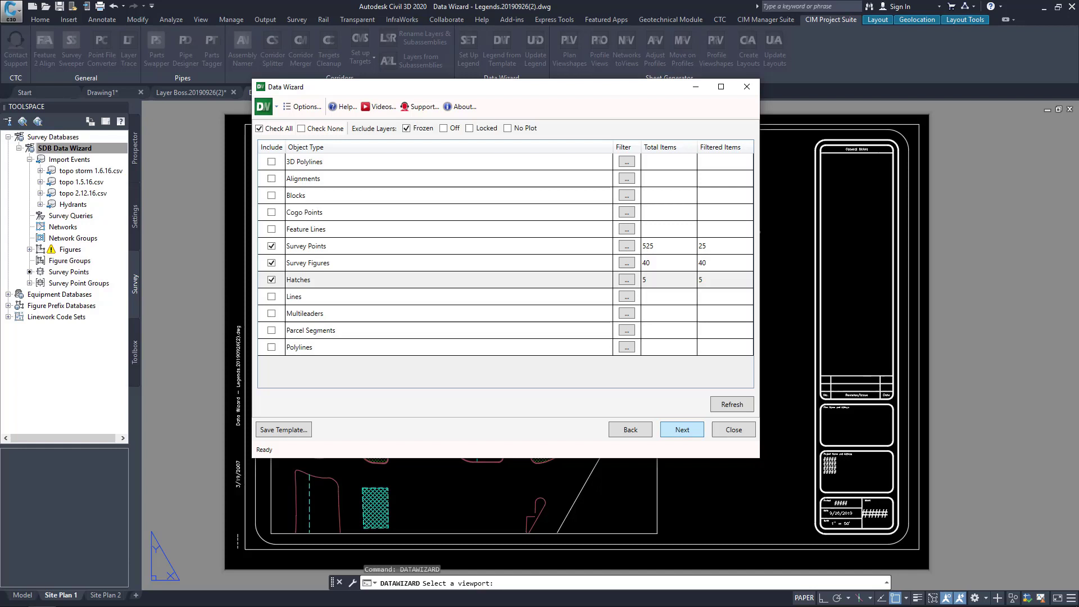
{"action": "left_click", "coordinate": [681, 429]}
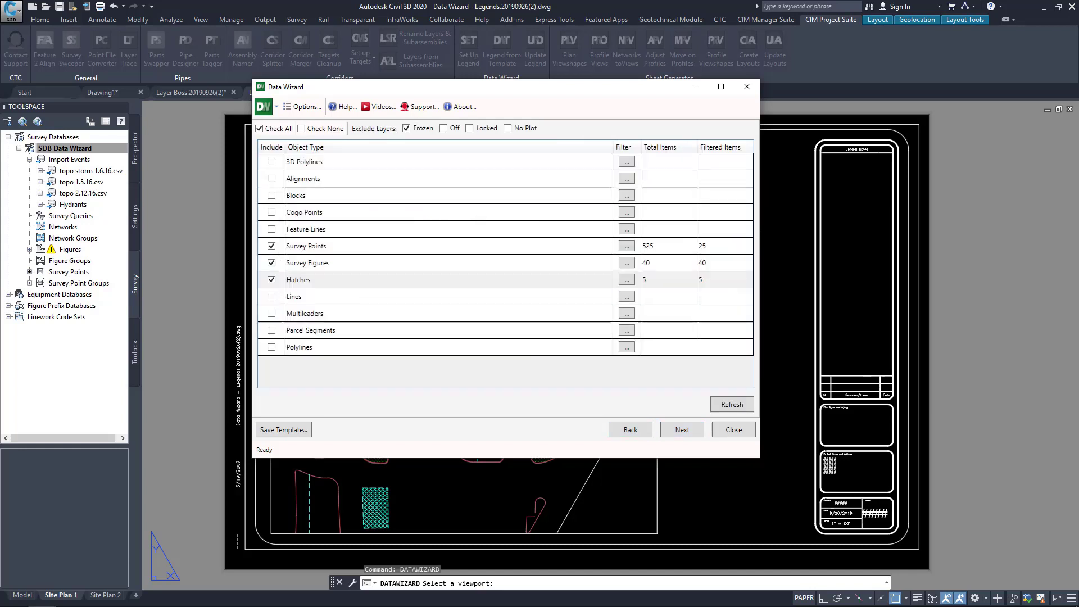
{"action": "left_click", "coordinate": [625, 246]}
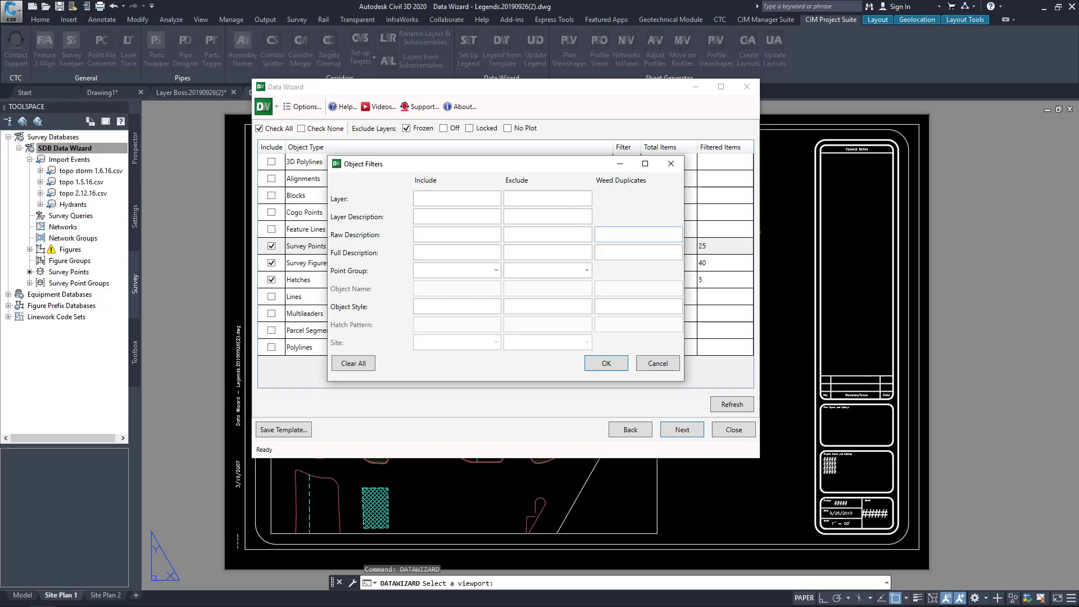
Weed duplicate survey points by raw description TRD and filter figures to *LINE*
{"action": "type", "text": "TRD*"}
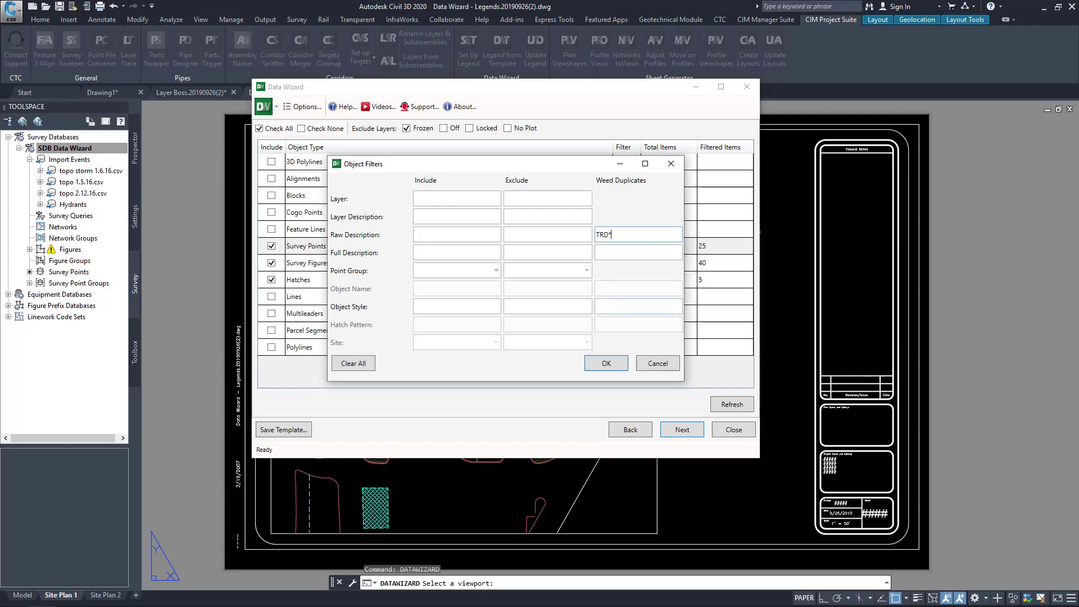
{"action": "left_click", "coordinate": [352, 363]}
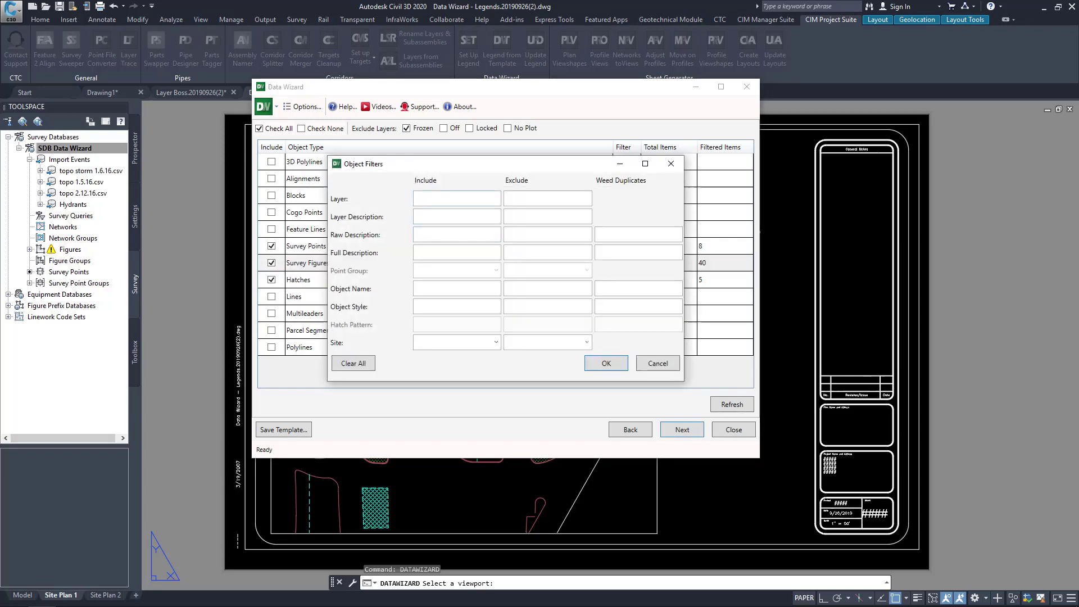
{"action": "type", "text": "*LINE*"}
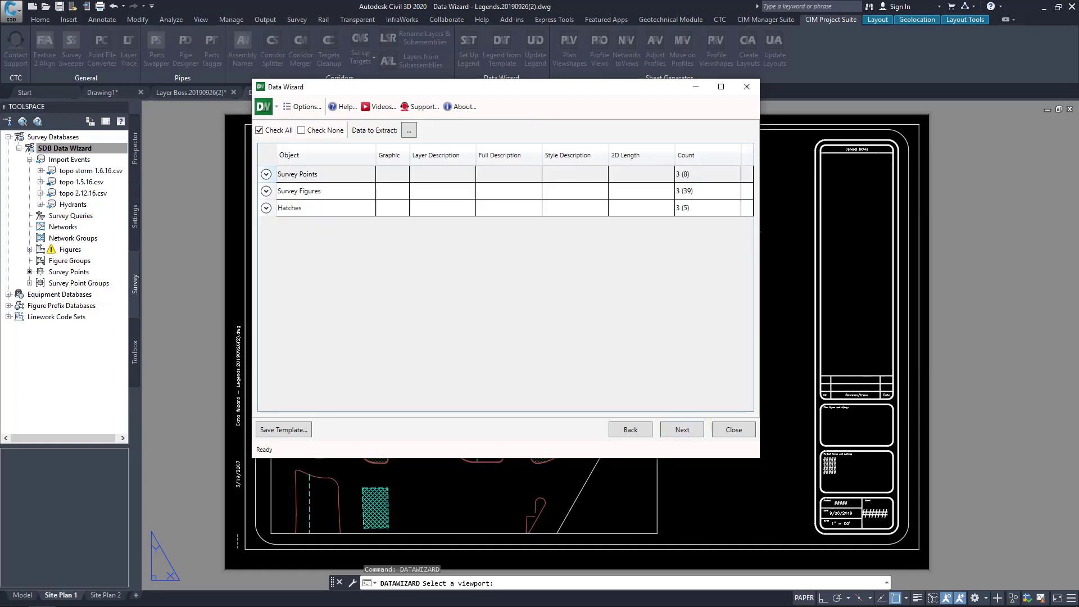
Limit the extracted data to Graphic and Layer Description only
{"action": "left_click", "coordinate": [408, 131]}
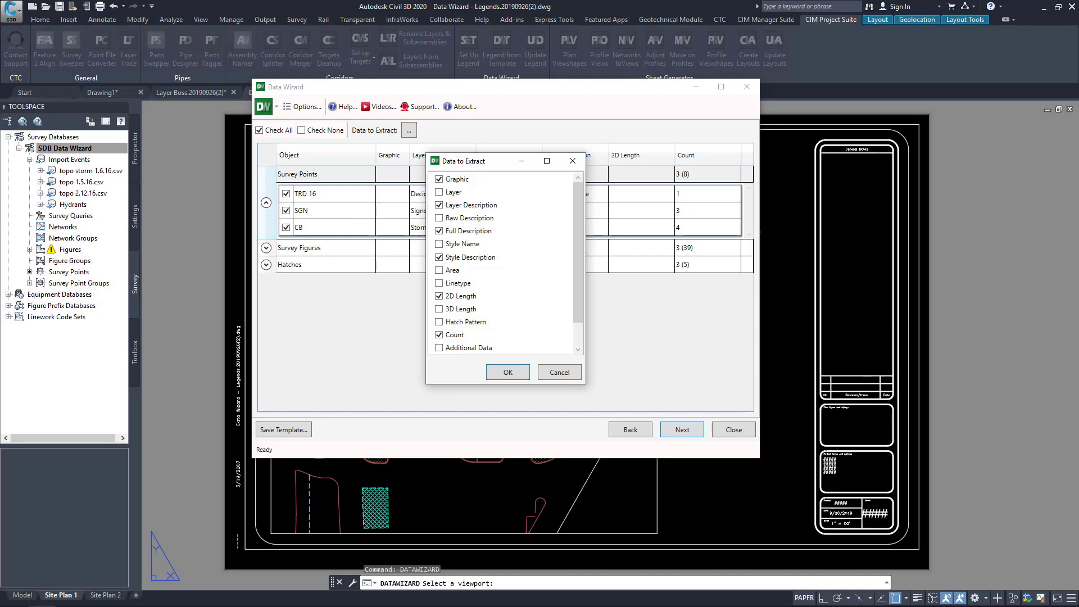
{"action": "left_click", "coordinate": [453, 335]}
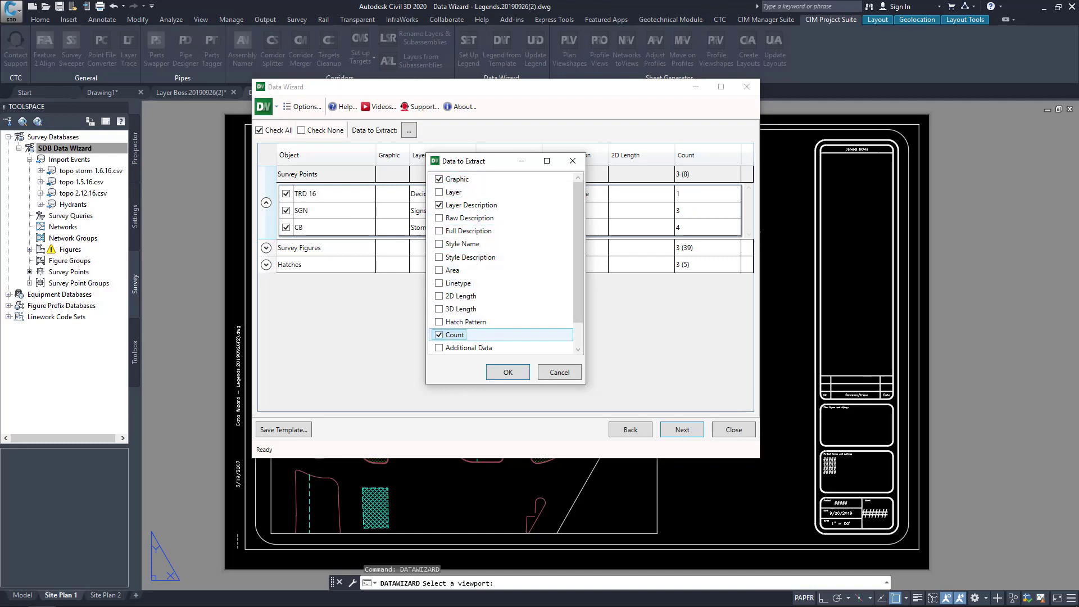
{"action": "left_click", "coordinate": [507, 372]}
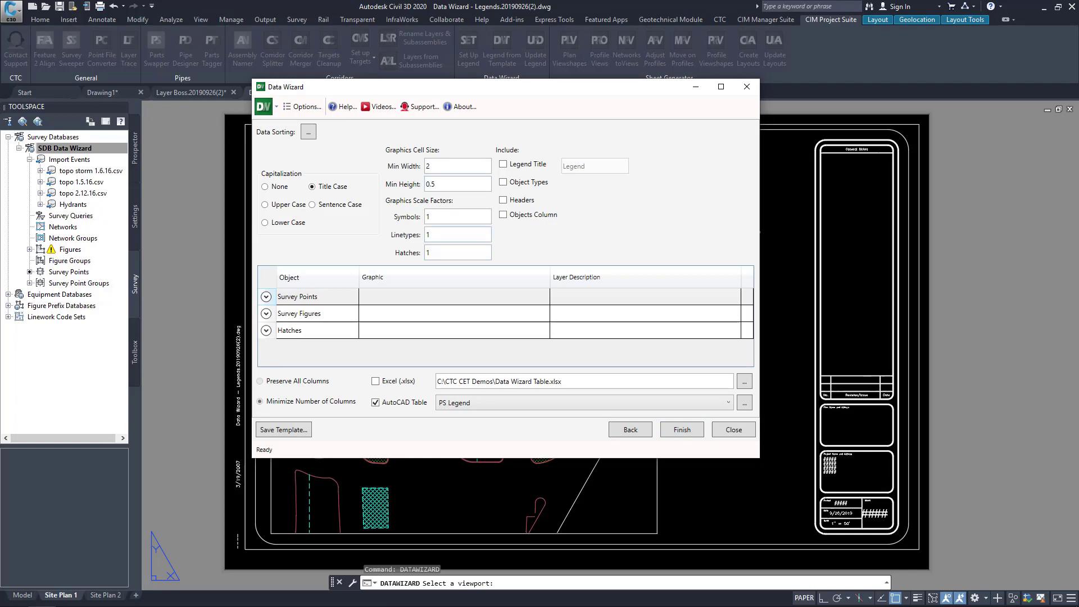
Finish the wizard and place the legend table of tree, sign, inlet, building, concrete, curb and grass entries
{"action": "left_click", "coordinate": [681, 429]}
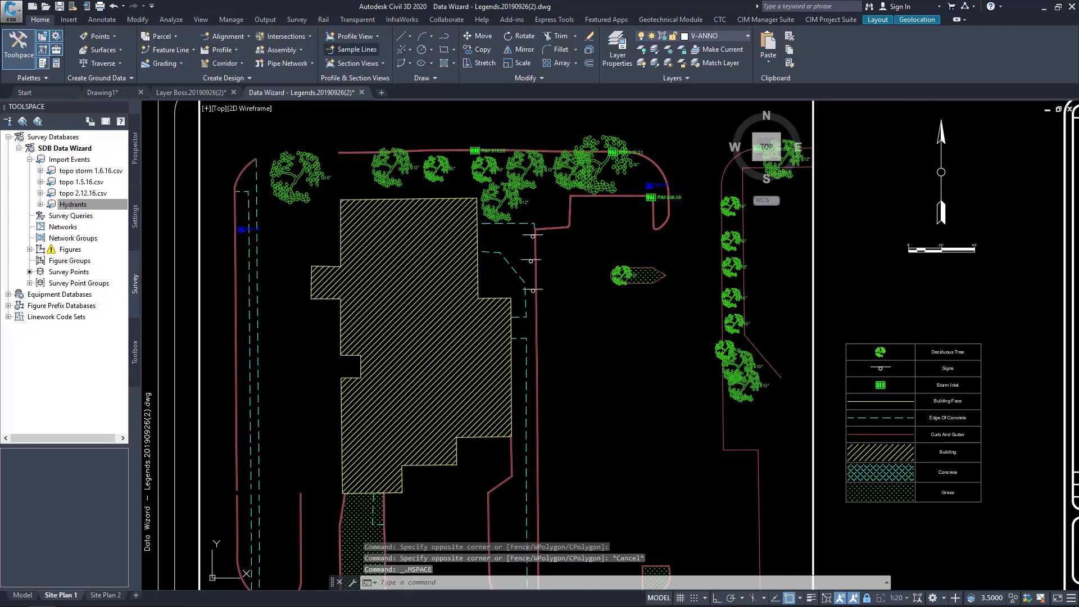
Run Update Legend on the placed table so it gains a Fire Hydrant row
{"action": "left_click", "coordinate": [795, 314]}
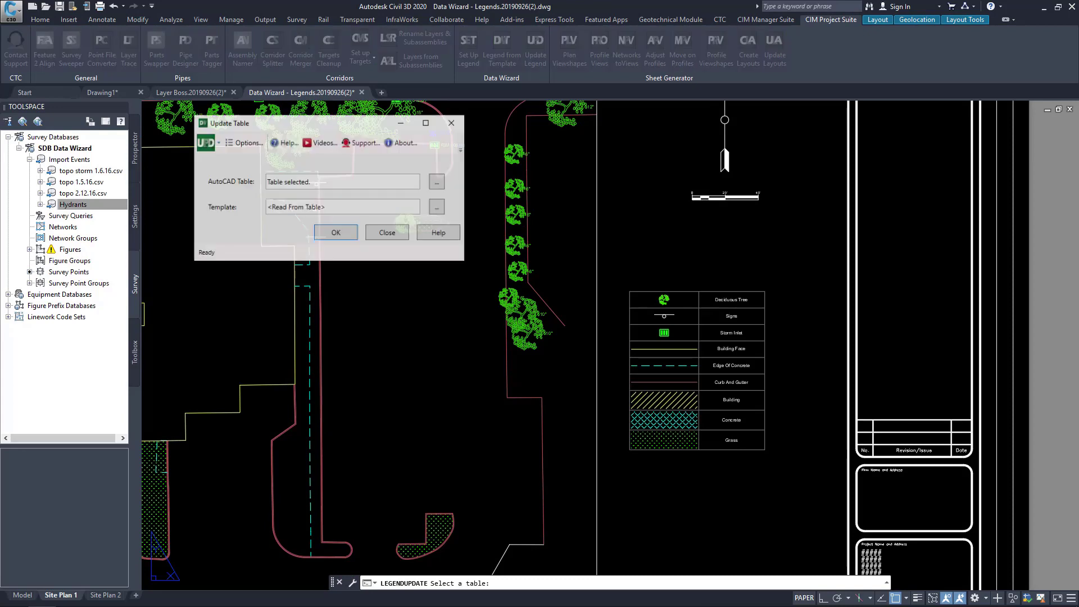
{"action": "left_click", "coordinate": [335, 231]}
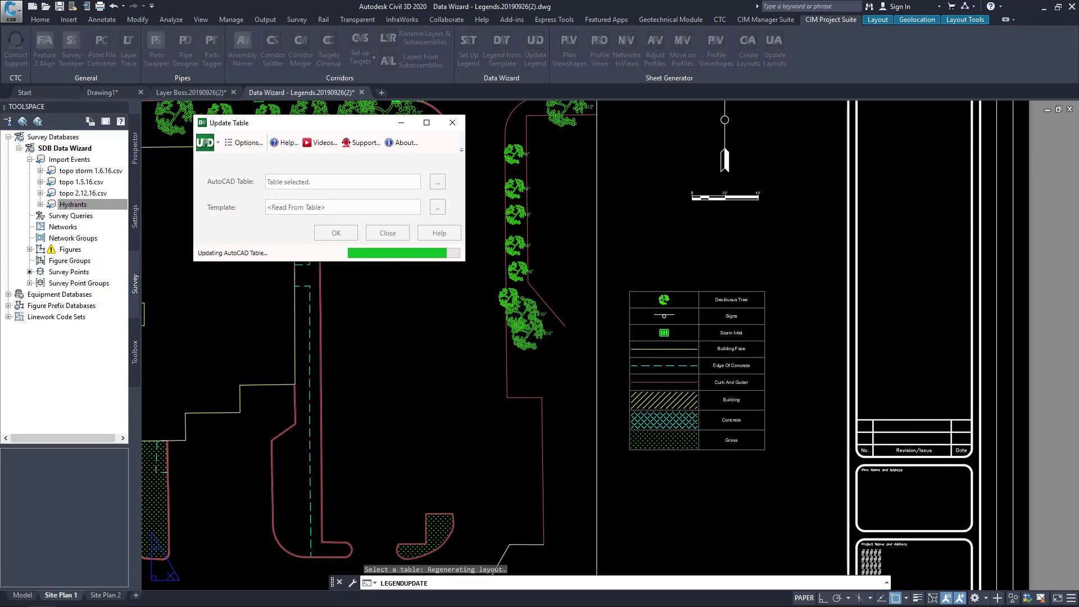
{"action": "left_click", "coordinate": [335, 231]}
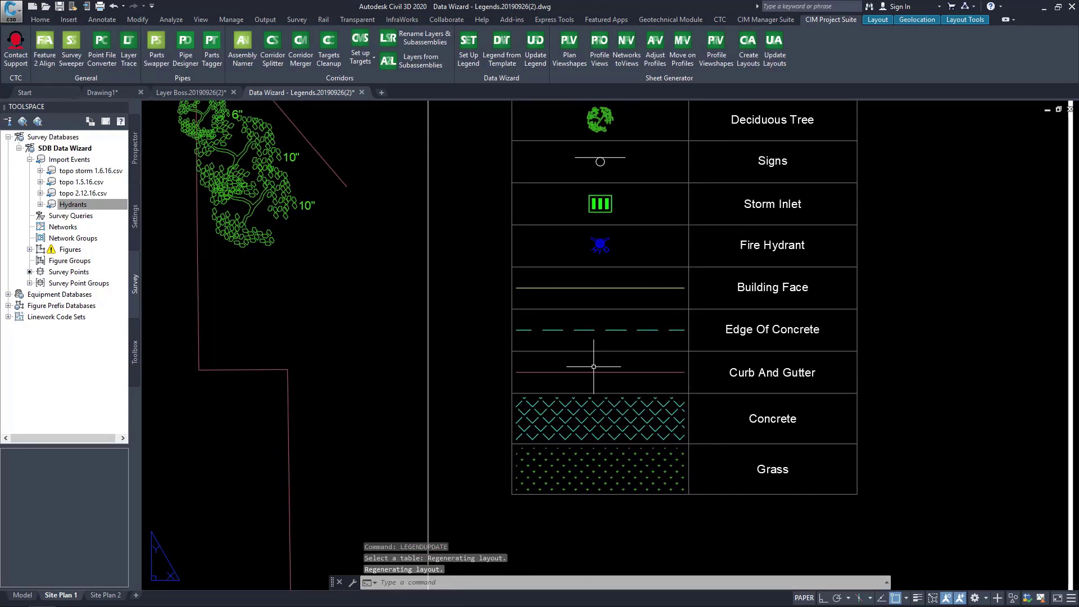